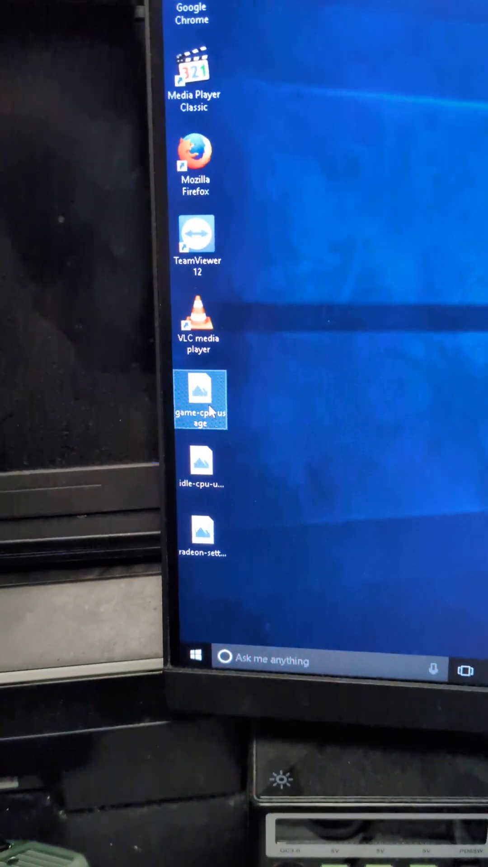
- Open the game-cpu-usage image from the desktop in Photos to view the AMD Embedded Radeon graphic
double_click(200, 392)
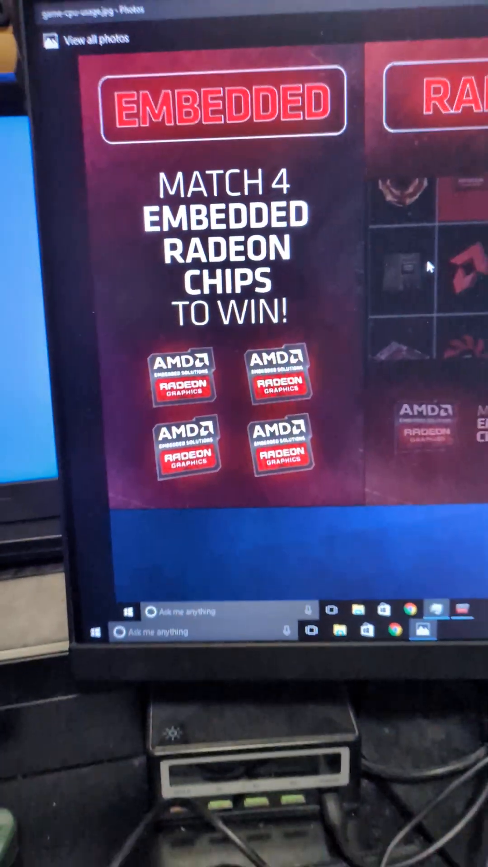